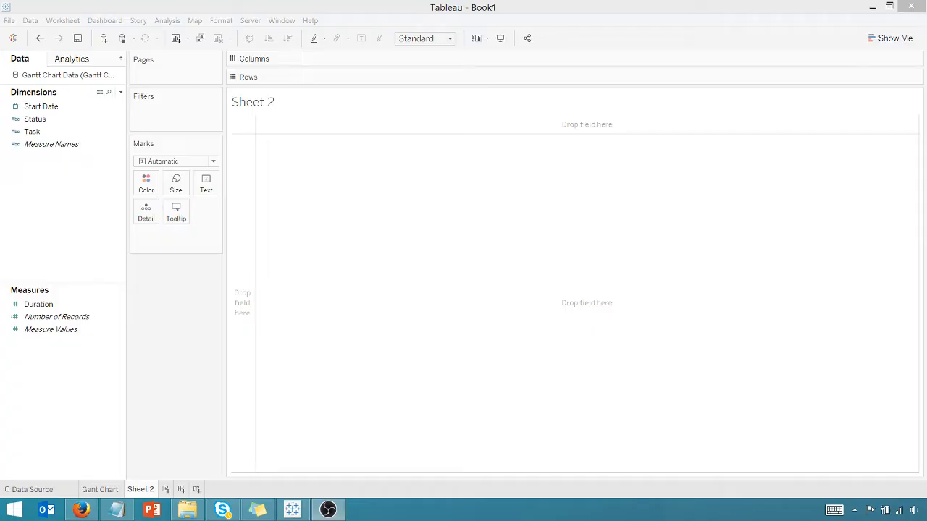
pyautogui.moveTo(191, 374)
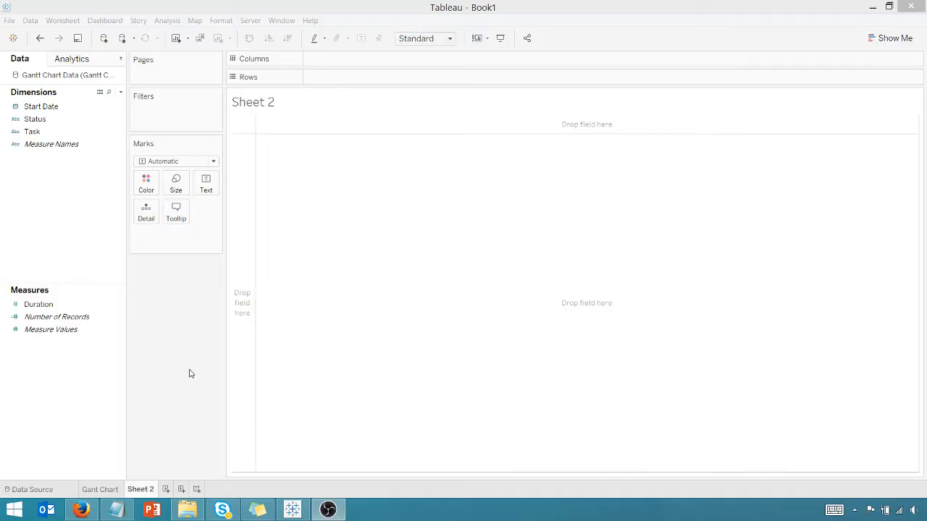
# - Switch to the Data Source page showing the Gantt Chart Data table
pyautogui.click(32, 489)
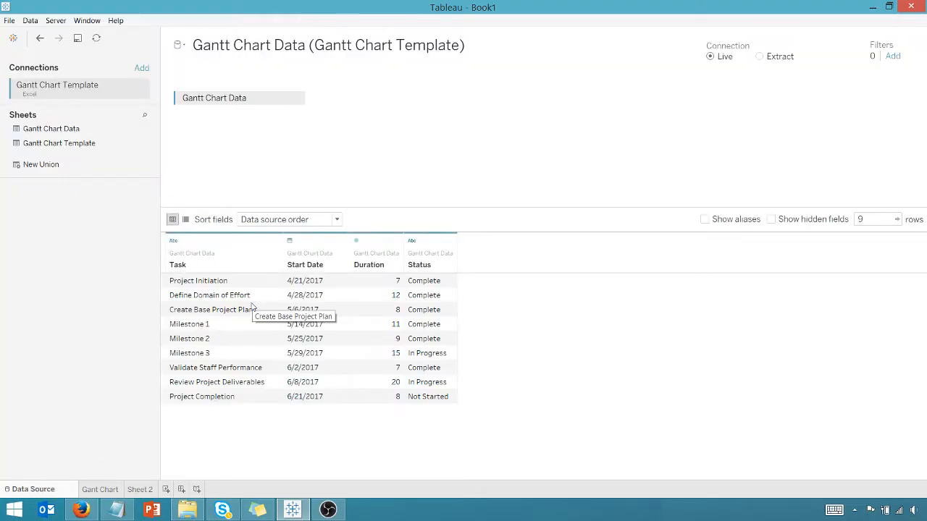
pyautogui.moveTo(231, 278)
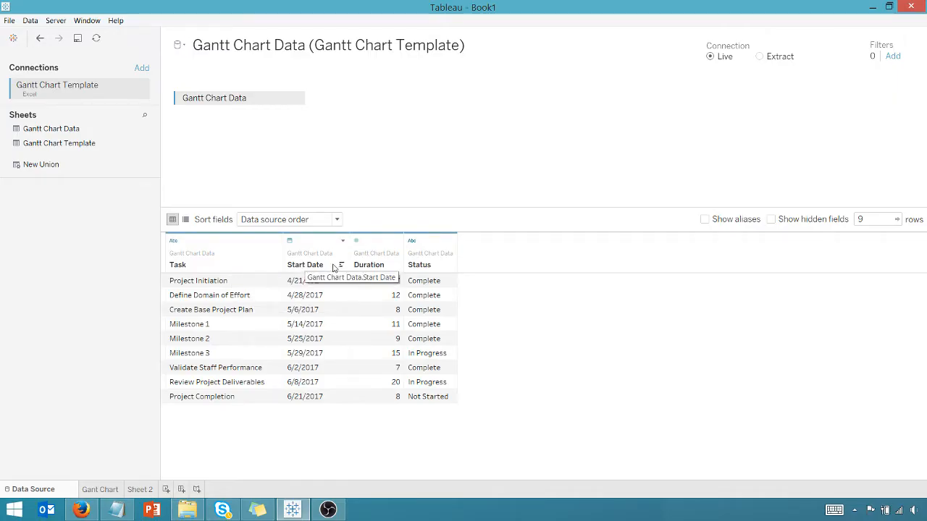
pyautogui.moveTo(432, 270)
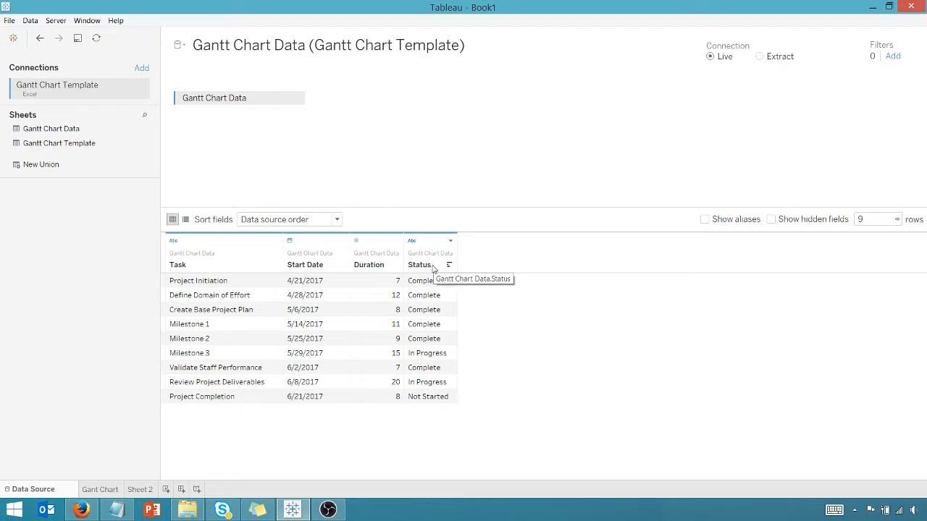
pyautogui.moveTo(451, 350)
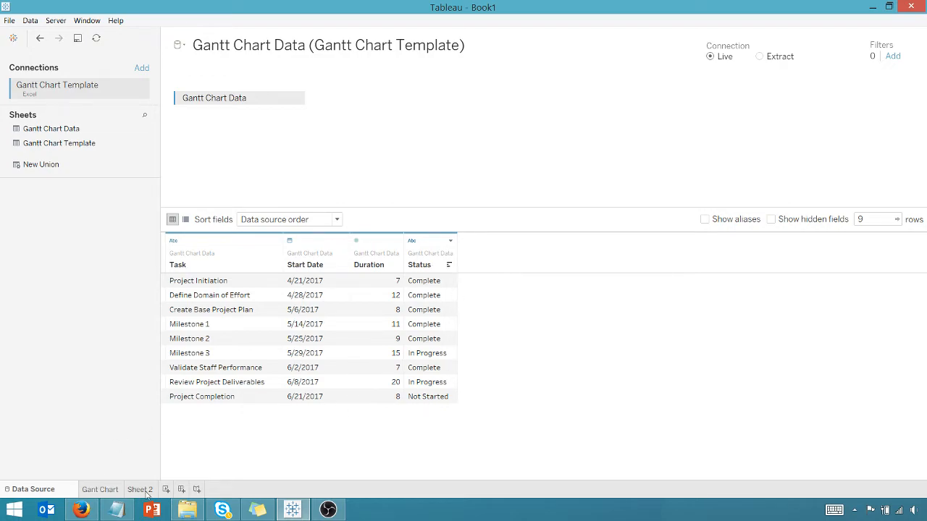
# - On Sheet 2, put Start Date as continuous Day on Columns and Task on Rows
pyautogui.click(140, 490)
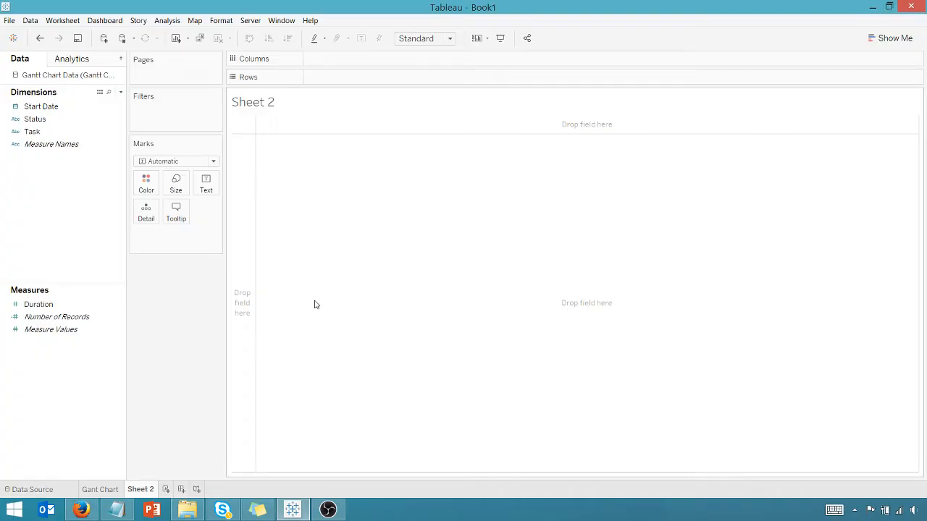
pyautogui.click(34, 118)
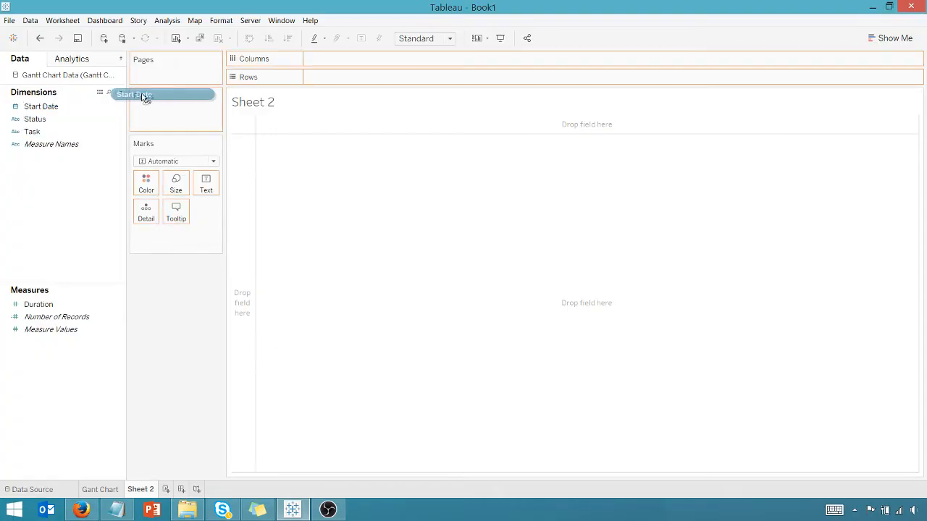
pyautogui.moveTo(133, 94); pyautogui.dragTo(330, 60)
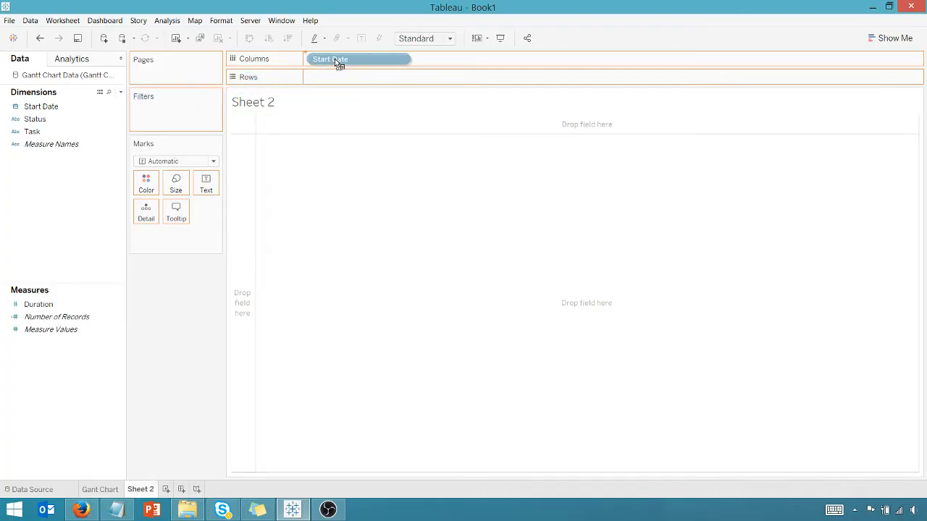
pyautogui.rightClick(345, 58)
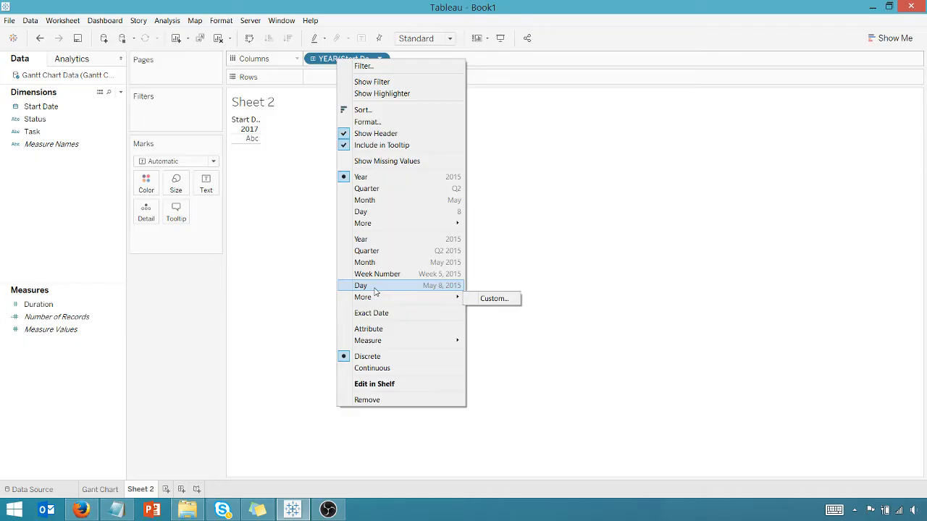
pyautogui.click(361, 285)
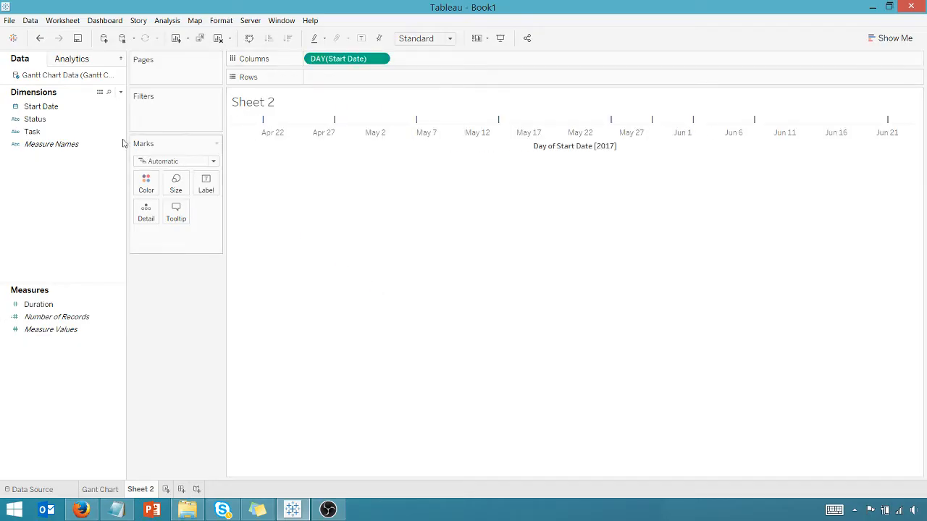
pyautogui.moveTo(32, 130); pyautogui.dragTo(360, 87)
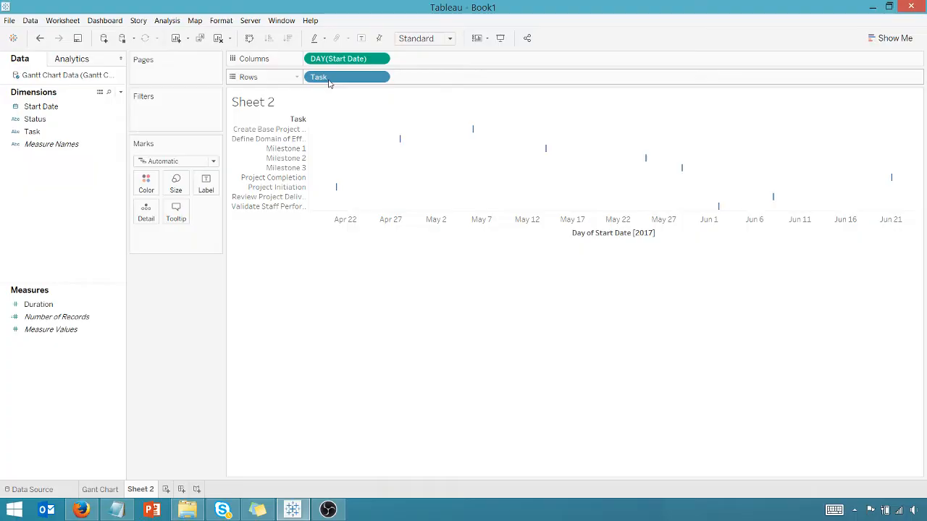
# - Create calculated field EndDate = DateAdd("day",[Duration],[Start Date])
pyautogui.rightClick(29, 193)
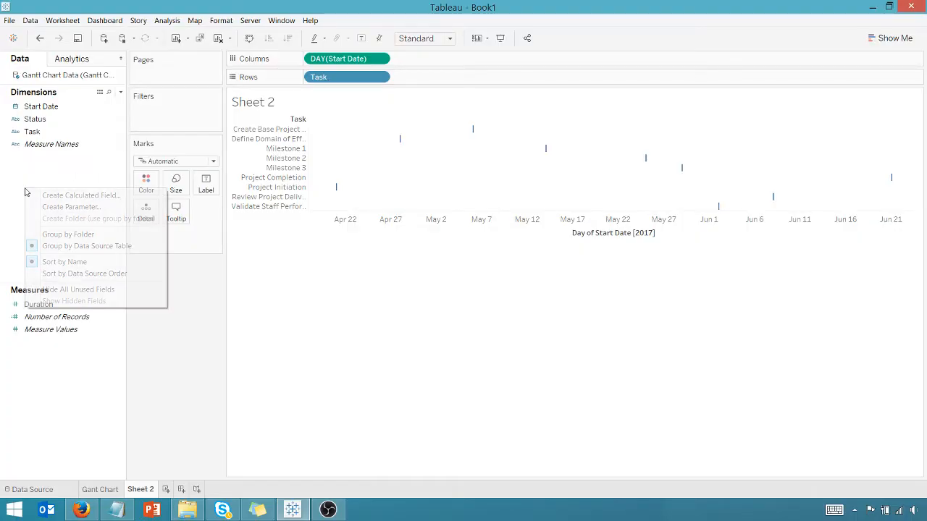
pyautogui.click(80, 194)
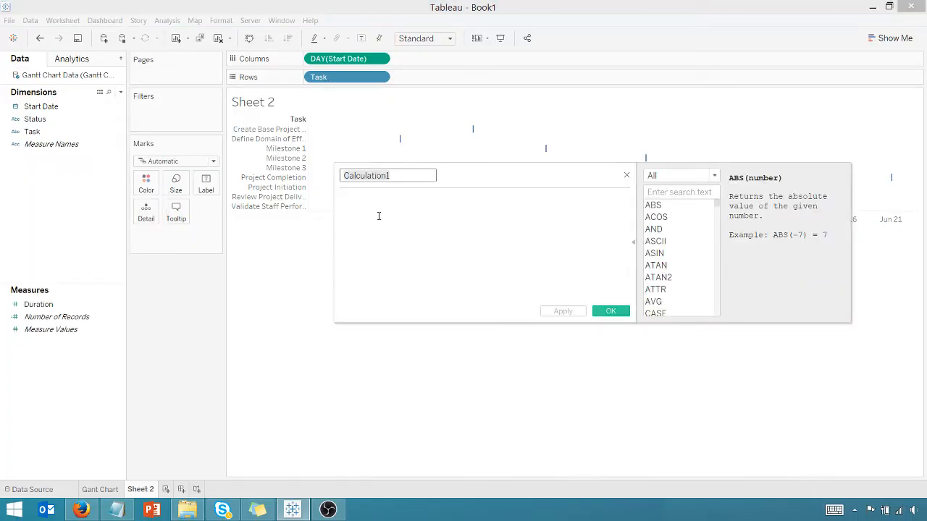
pyautogui.write('EndDa')
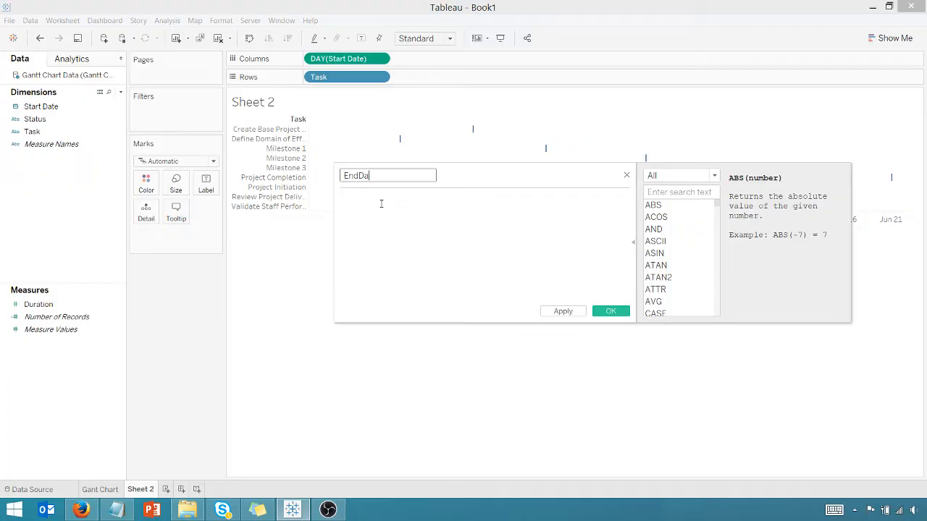
pyautogui.write('te')
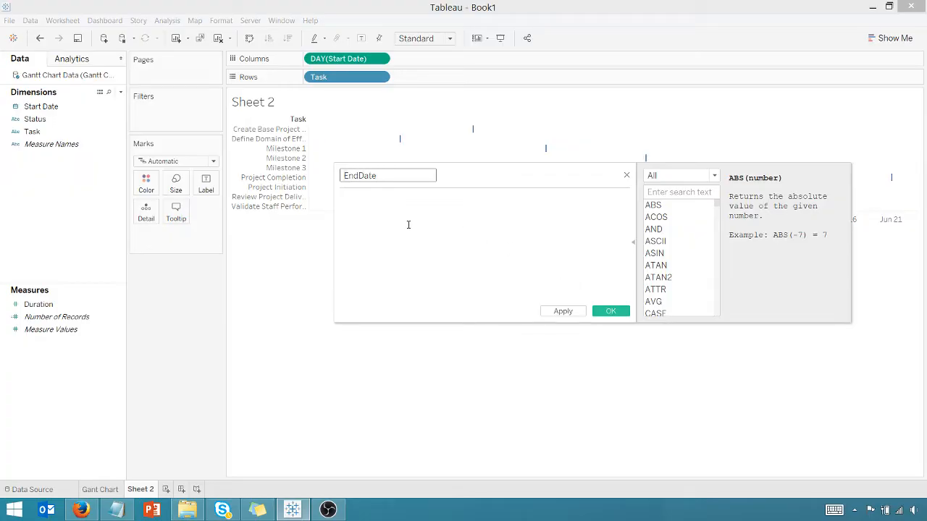
pyautogui.write('DateAdd("day",[Duration],[Start Date])')
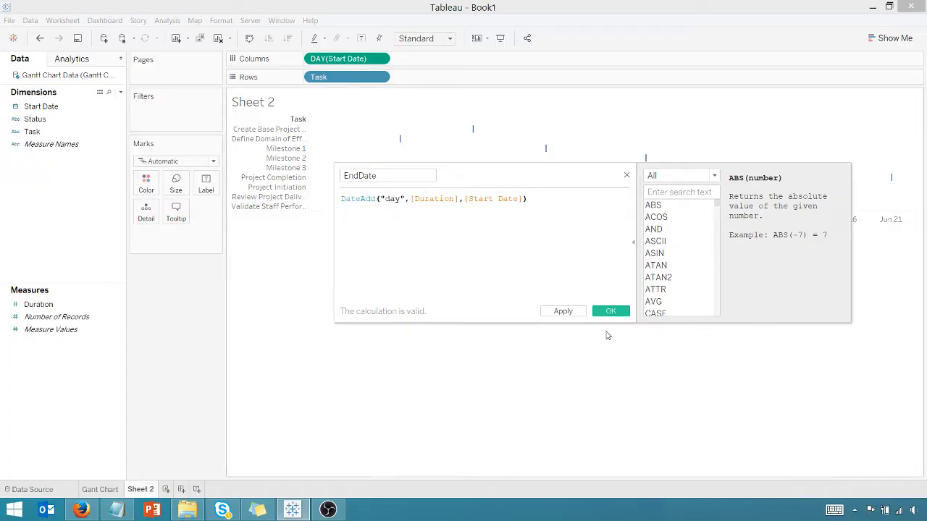
pyautogui.click(611, 310)
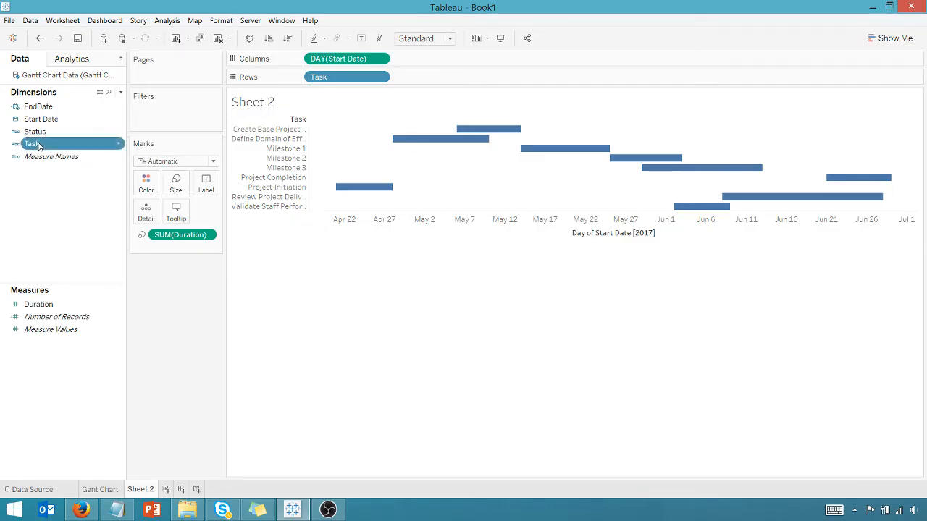
# - Colour the Gantt bars by Task via the Color shelf
pyautogui.moveTo(32, 144); pyautogui.dragTo(146, 181)
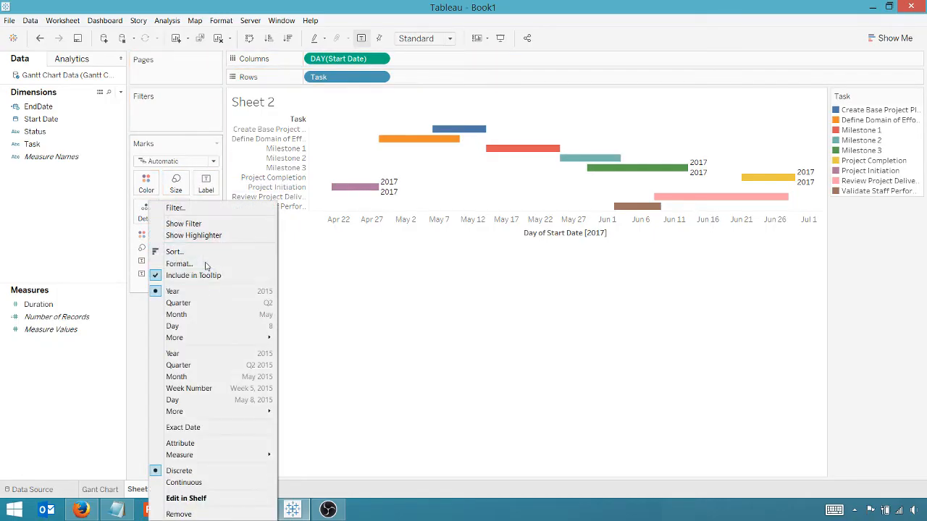
# - Show the Start Date and EndDate bar labels as exact full dates
pyautogui.click(203, 404)
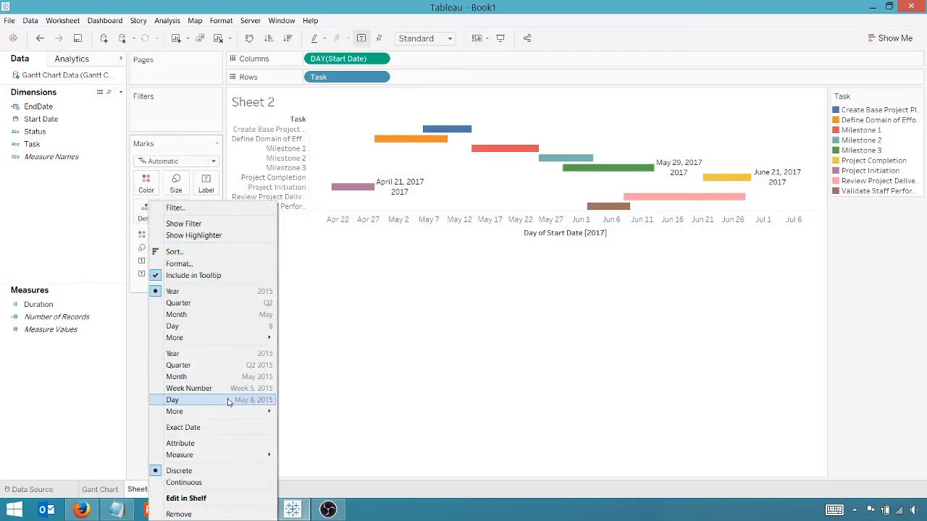
pyautogui.click(172, 400)
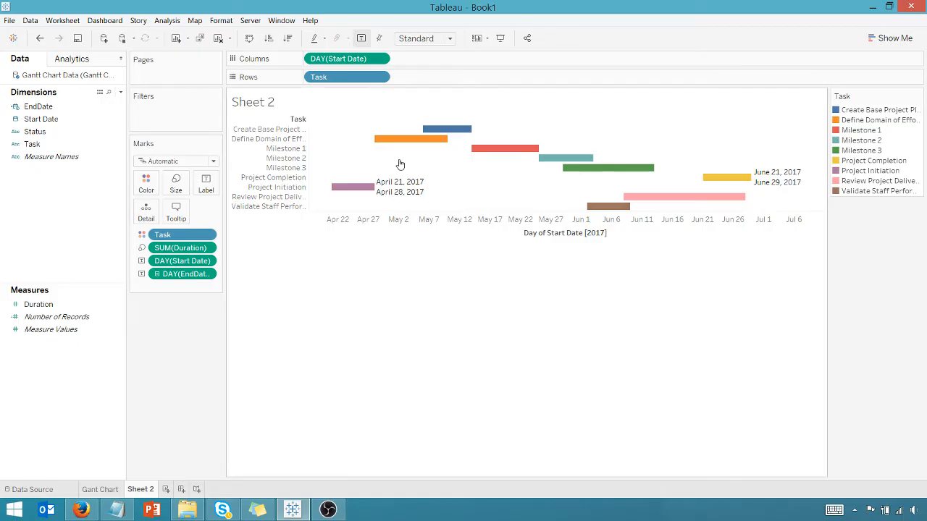
# - Set the chart fit to Entire View
pyautogui.click(449, 38)
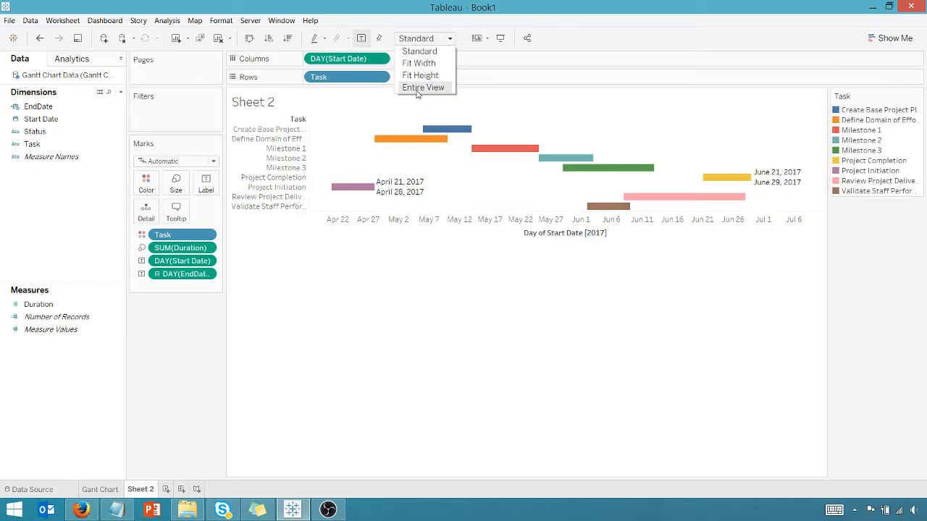
pyautogui.click(423, 87)
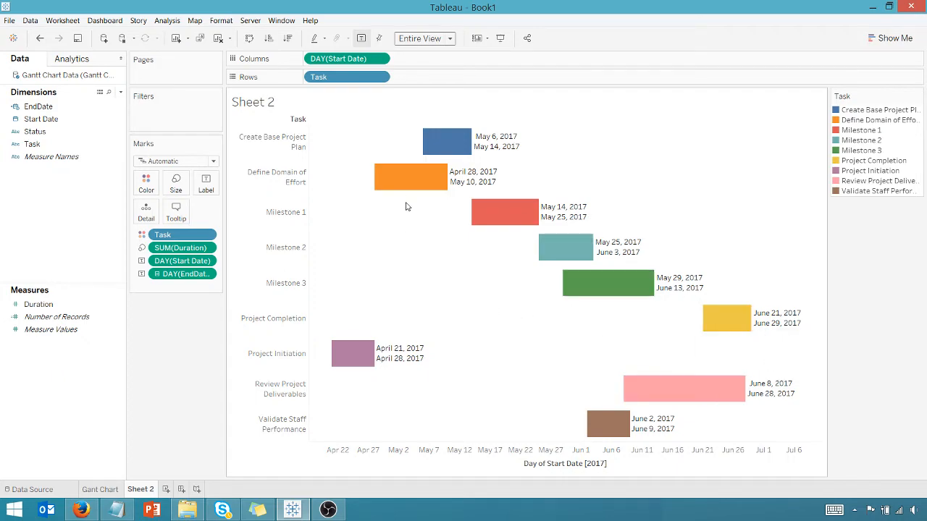
pyautogui.moveTo(402, 187)
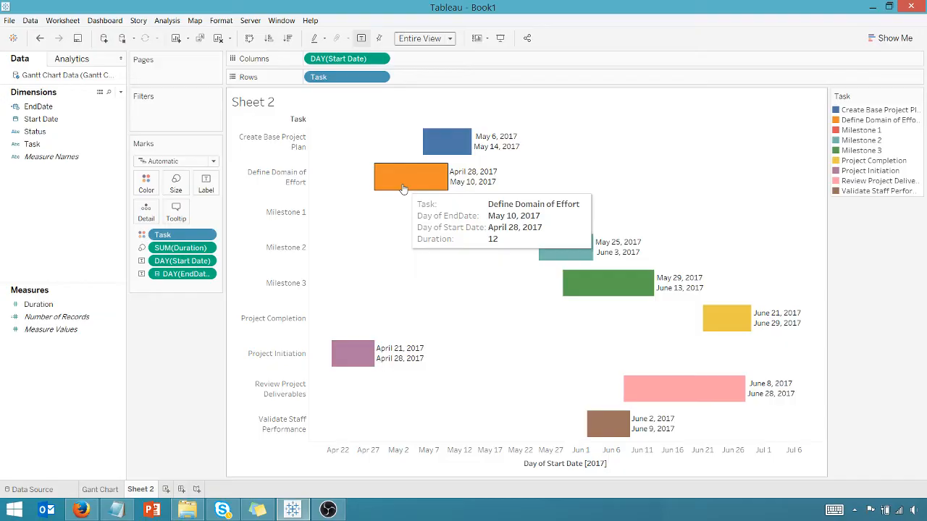
pyautogui.moveTo(403, 200)
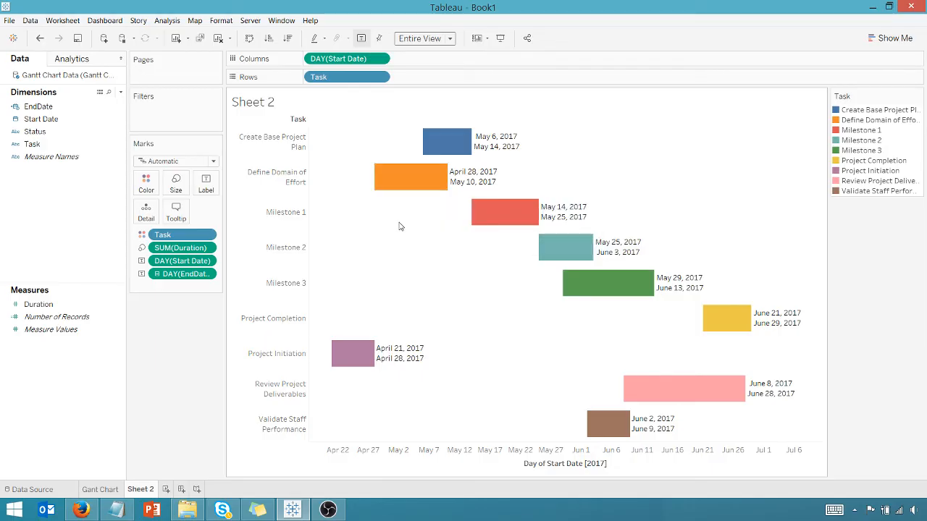
pyautogui.moveTo(380, 239)
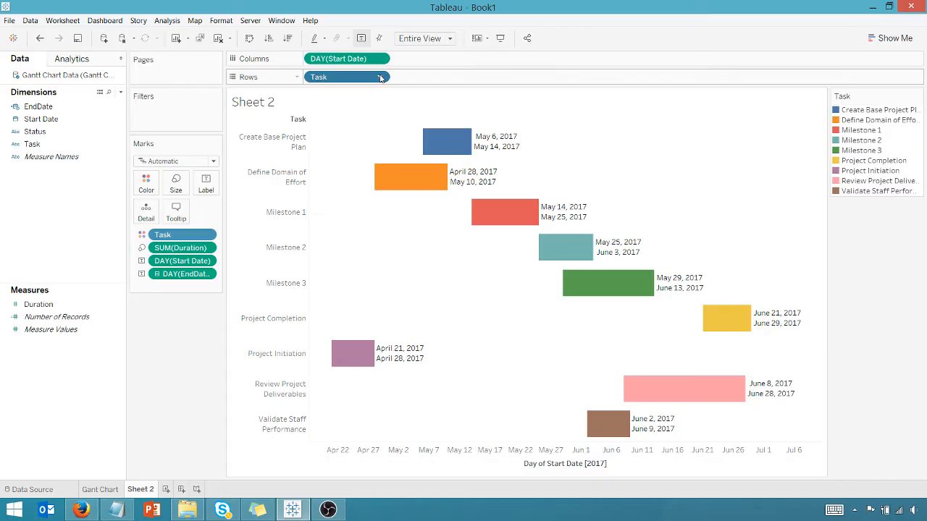
# - Sort Task rows ascending by minimum Start Date
pyautogui.click(378, 78)
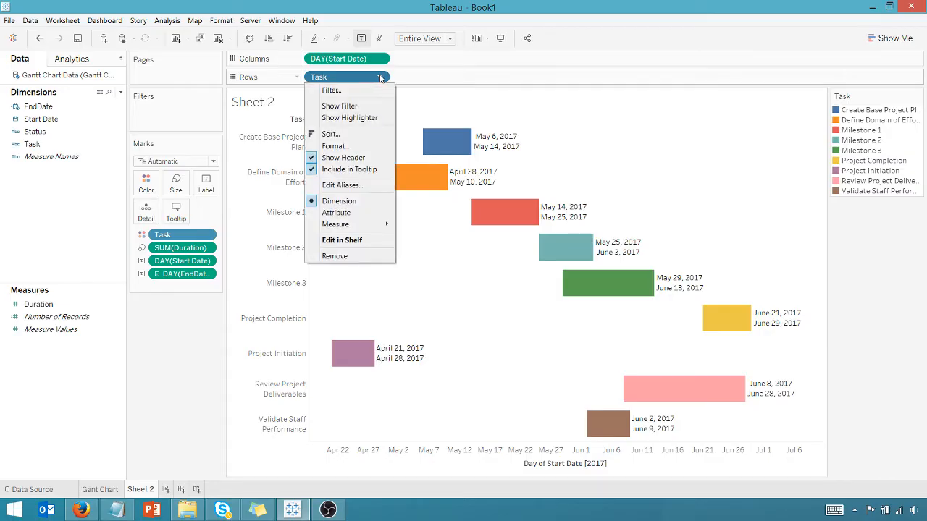
pyautogui.click(330, 134)
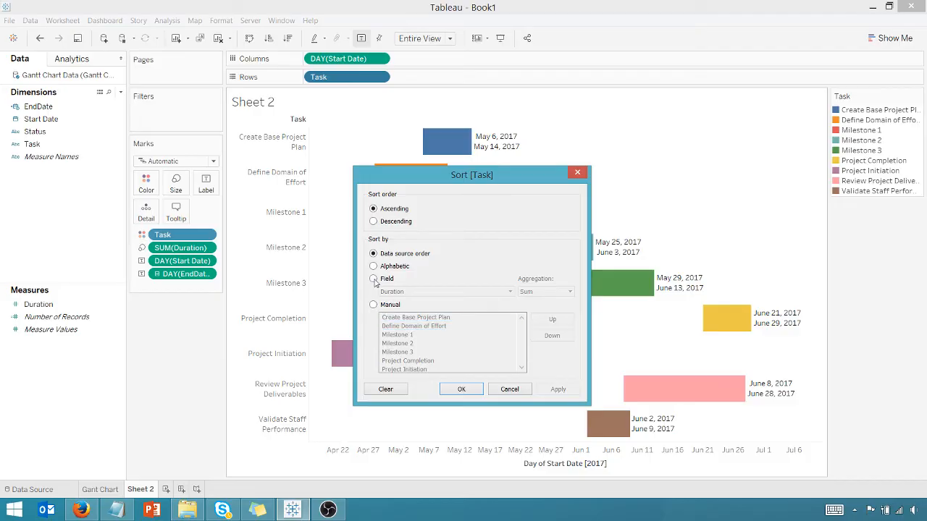
pyautogui.click(510, 291)
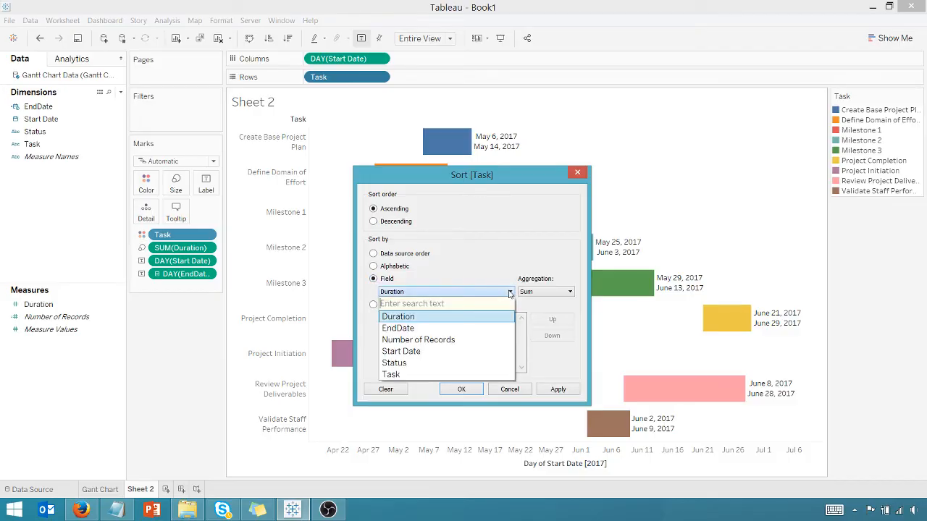
pyautogui.moveTo(411, 354)
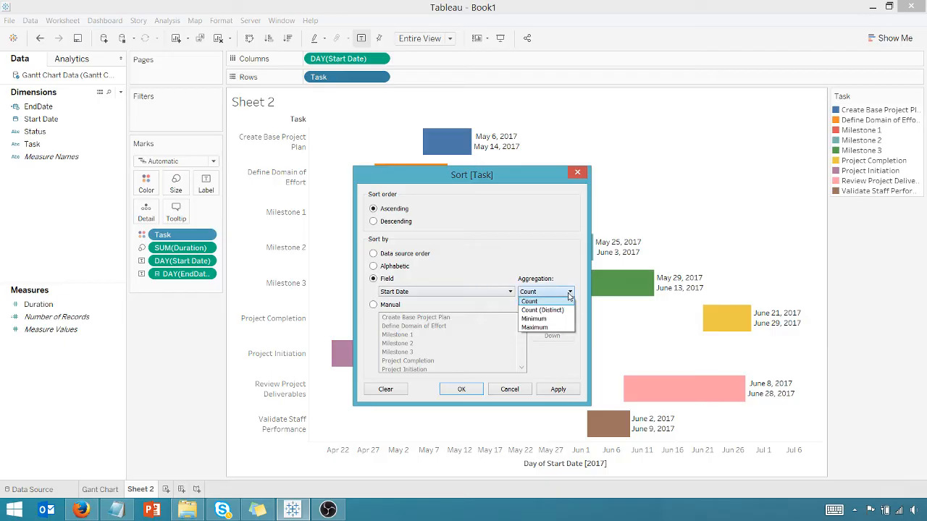
pyautogui.click(534, 318)
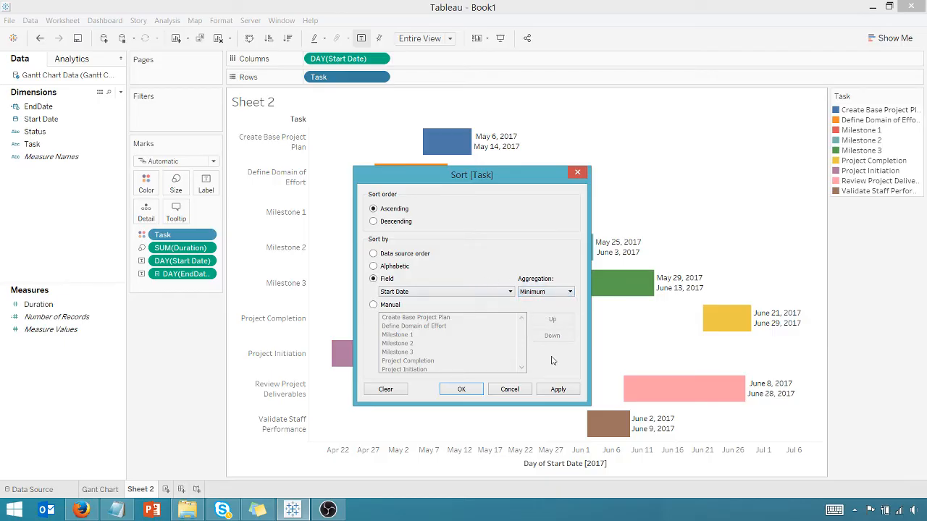
pyautogui.click(558, 388)
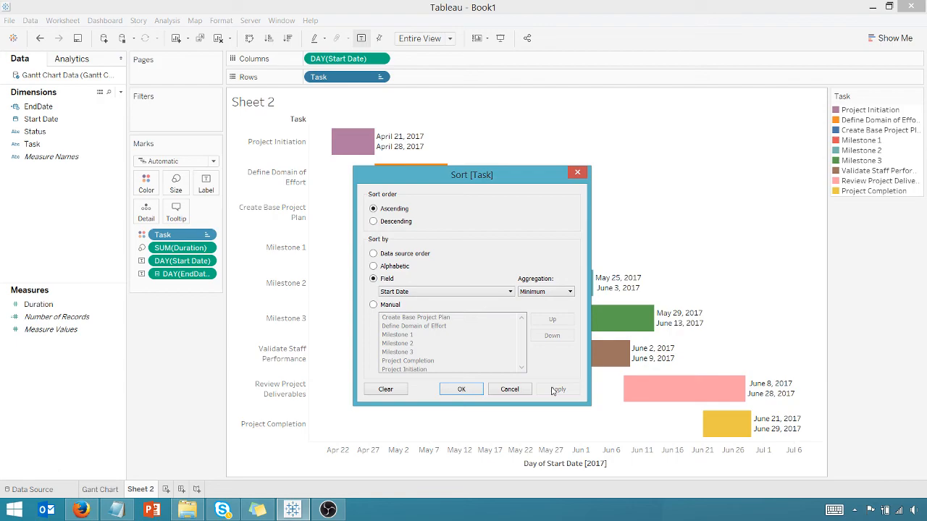
pyautogui.click(460, 388)
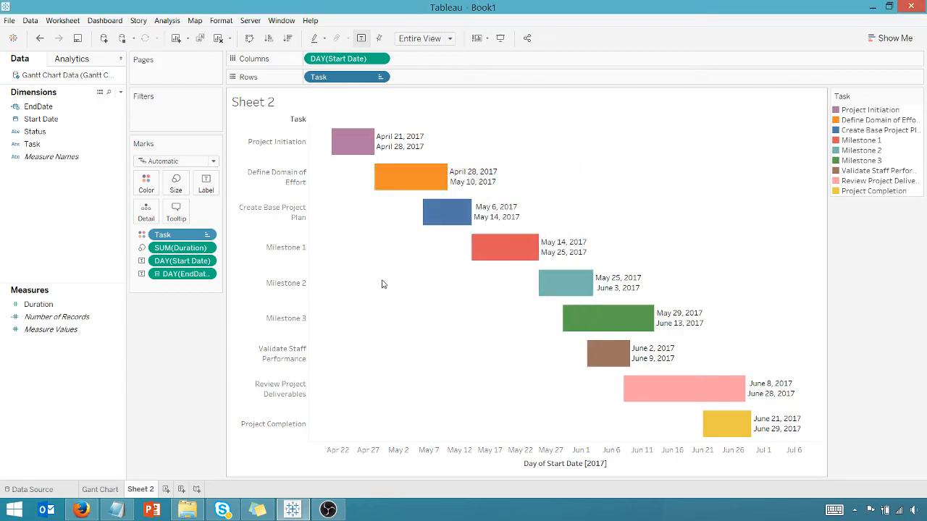
pyautogui.moveTo(371, 275)
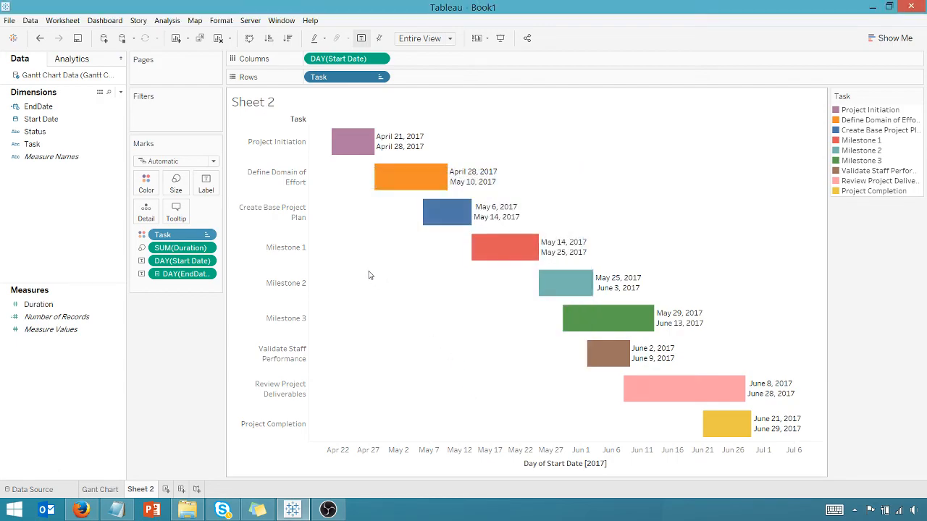
# - Edit the horizontal axis so its title reads Date
pyautogui.rightClick(550, 456)
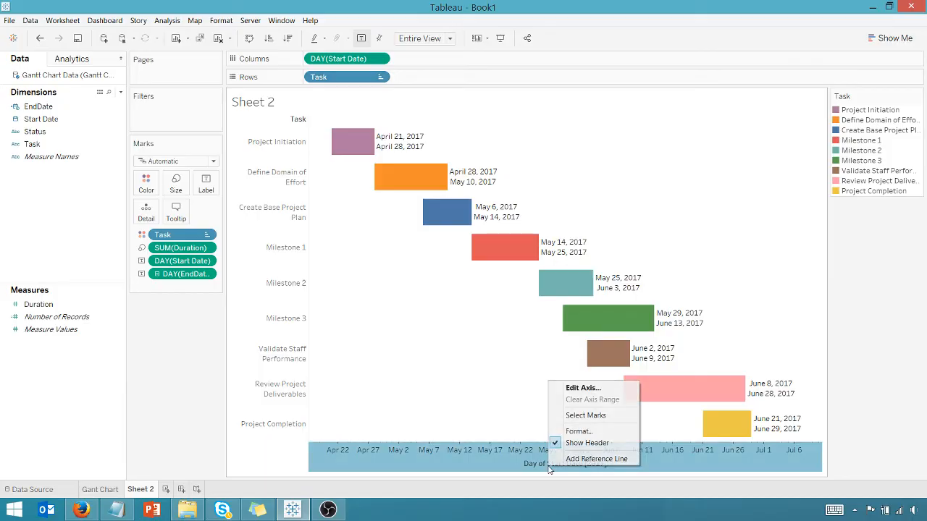
pyautogui.click(582, 388)
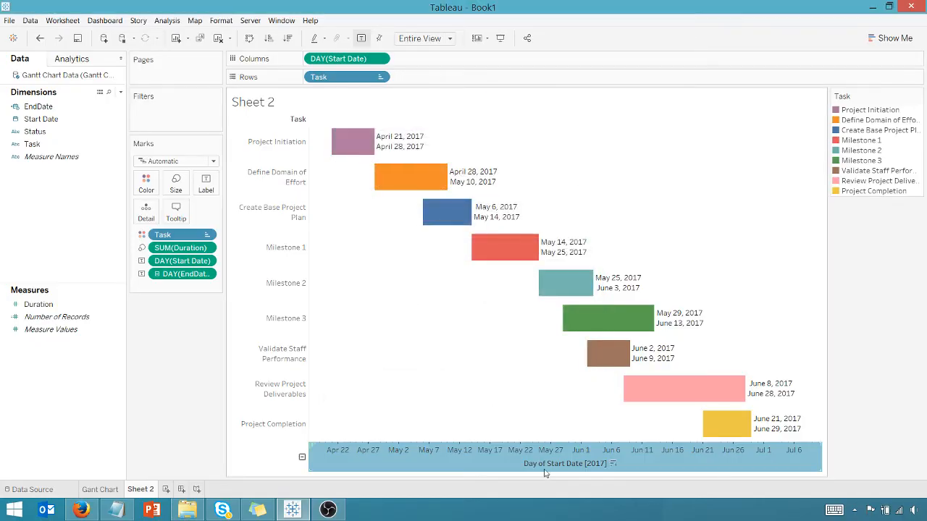
pyautogui.rightClick(544, 474)
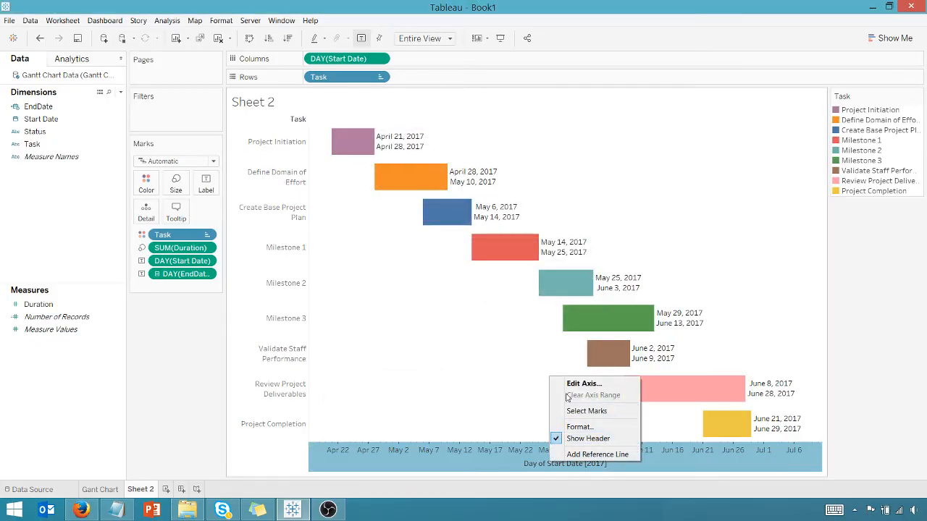
pyautogui.click(584, 382)
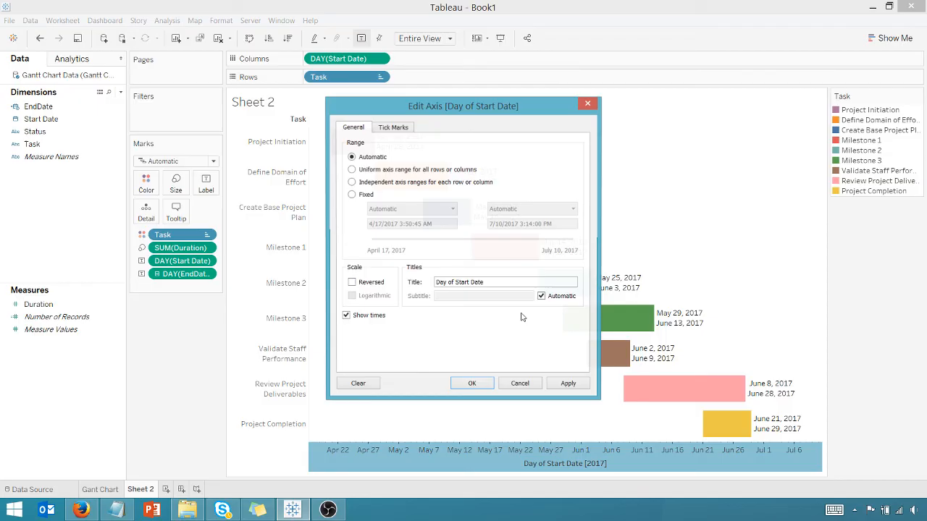
pyautogui.click(474, 282)
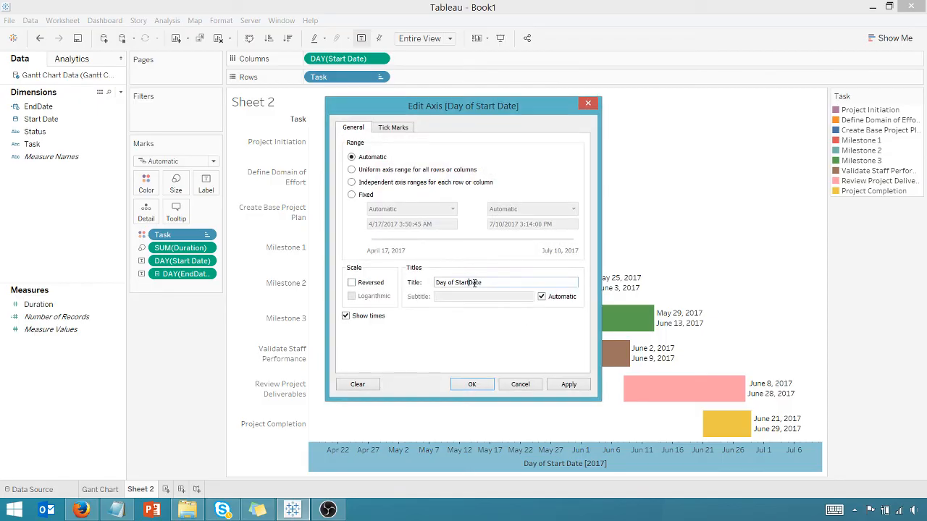
pyautogui.click(568, 384)
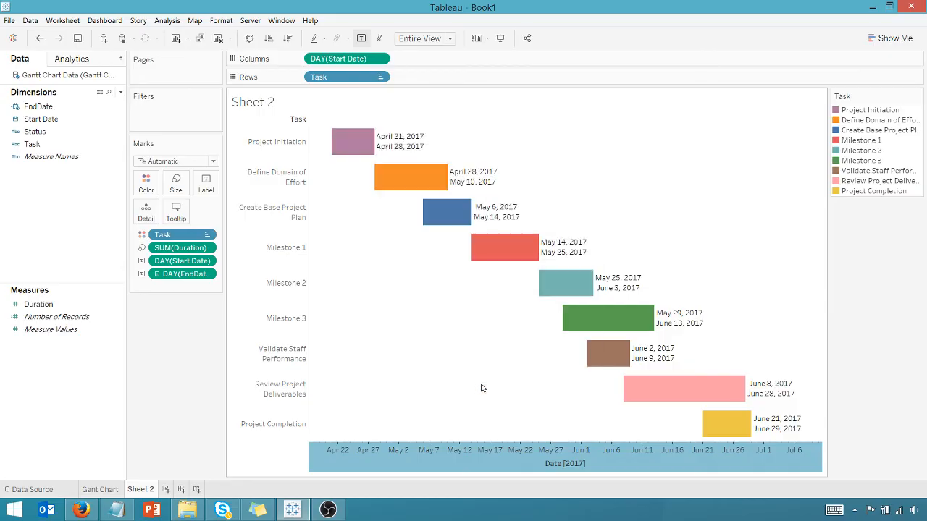
pyautogui.moveTo(452, 252)
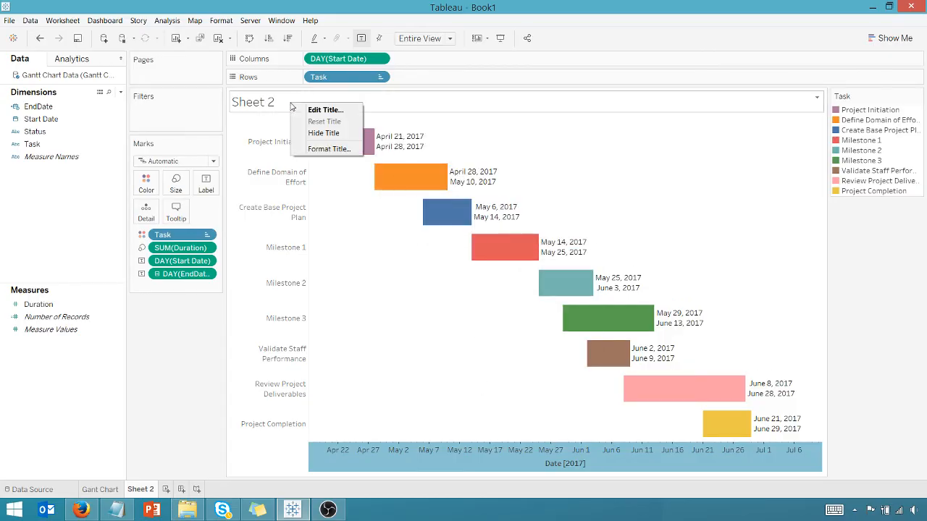
# - Hide the sheet title and add a TODAY() calculation to the Marks card
pyautogui.click(324, 133)
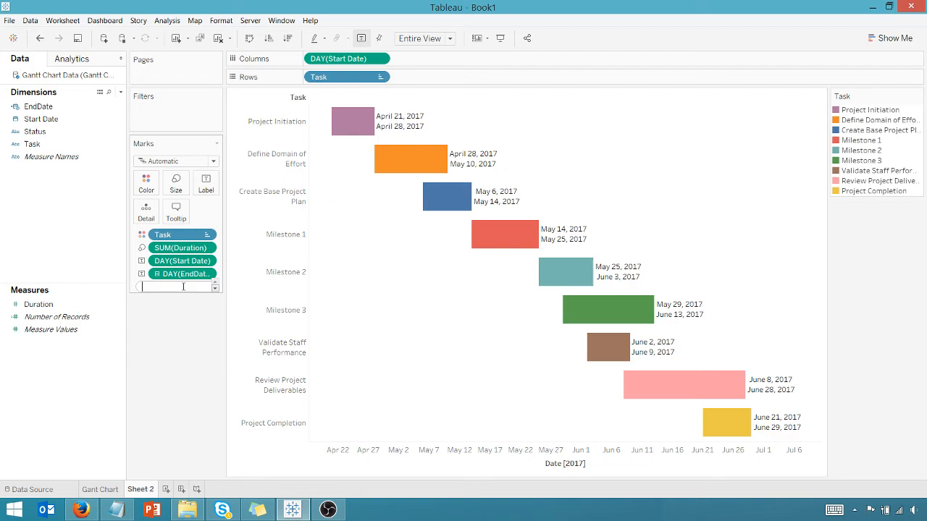
pyautogui.write('TODAY')
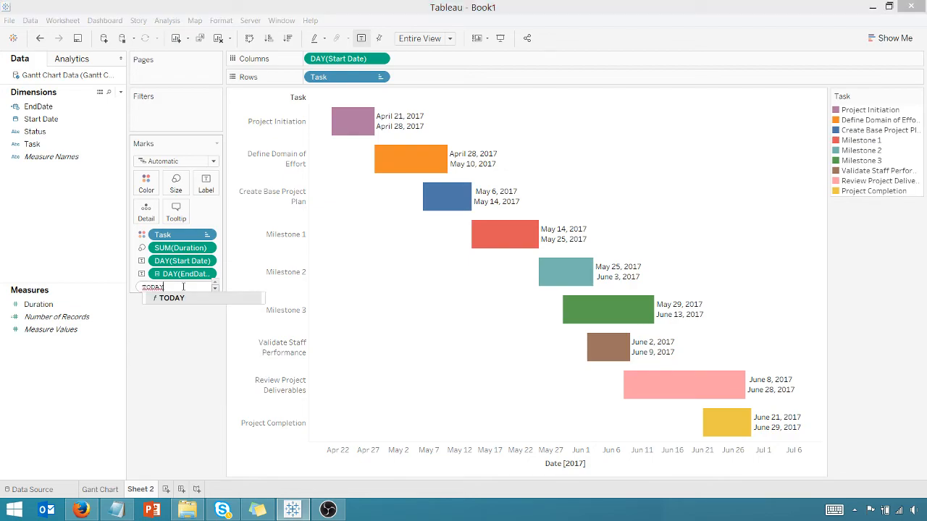
pyautogui.write('())')
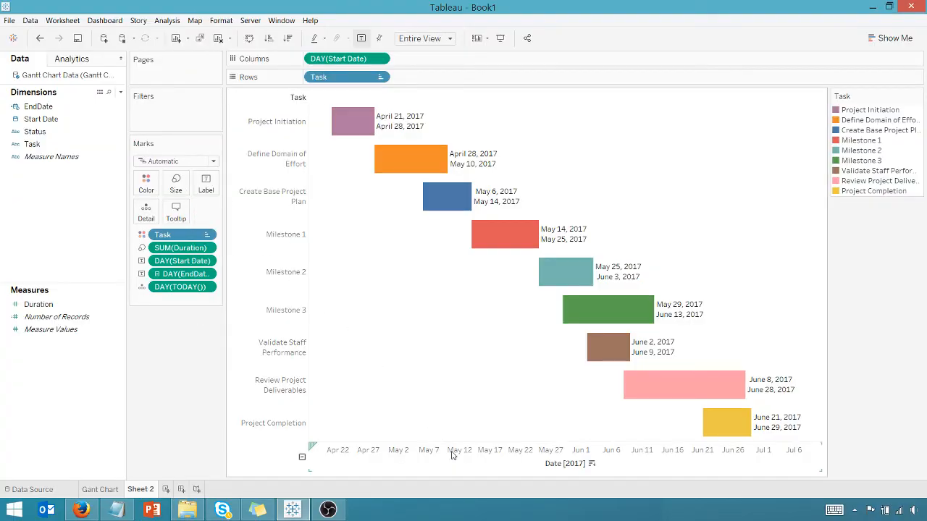
# - Add a reference line at DAY(TODAY()) on the date axis, labelled with its value
pyautogui.rightClick(452, 454)
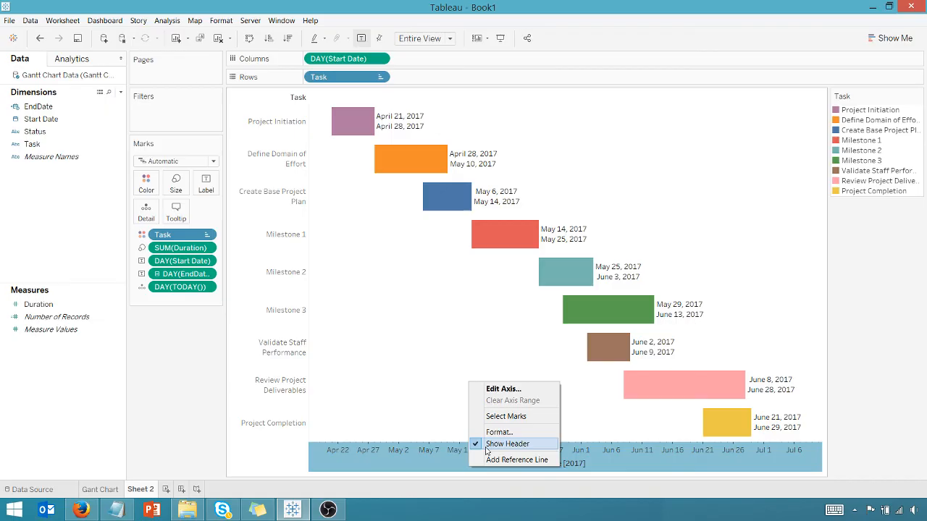
pyautogui.click(517, 461)
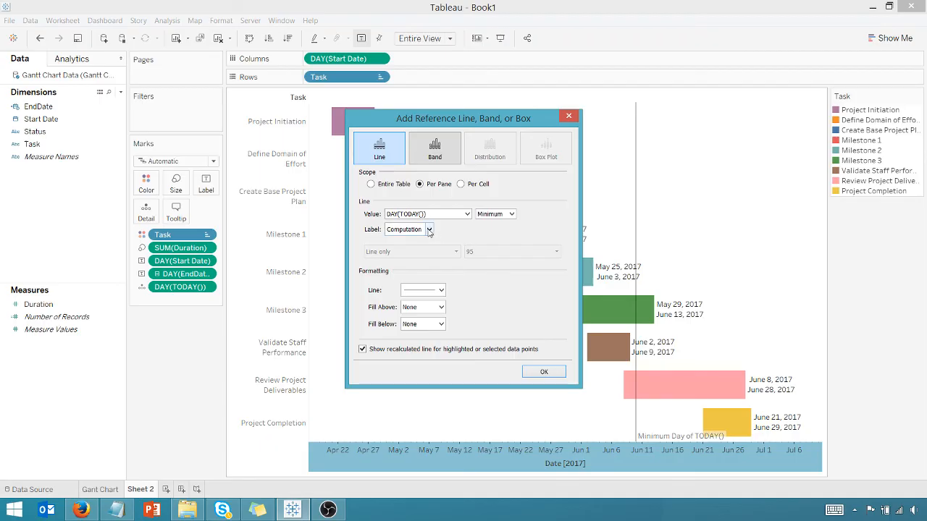
pyautogui.click(409, 228)
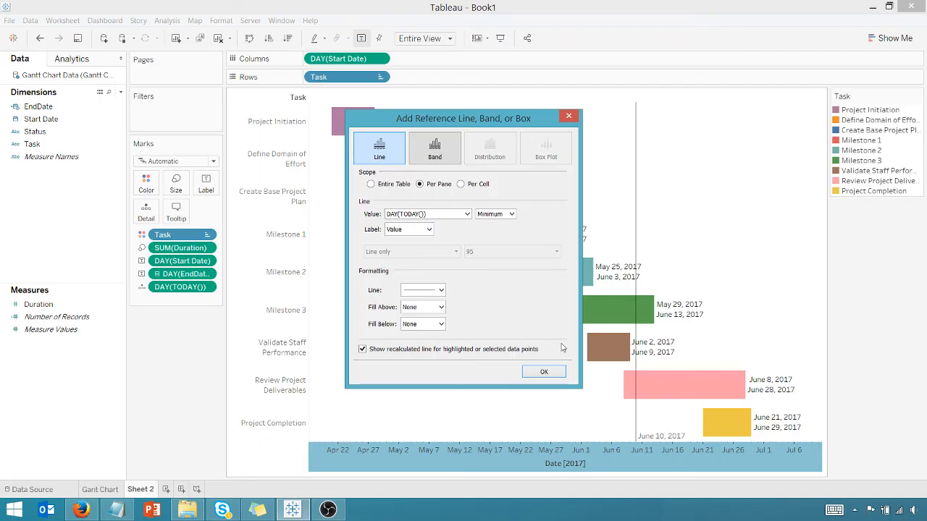
pyautogui.click(544, 371)
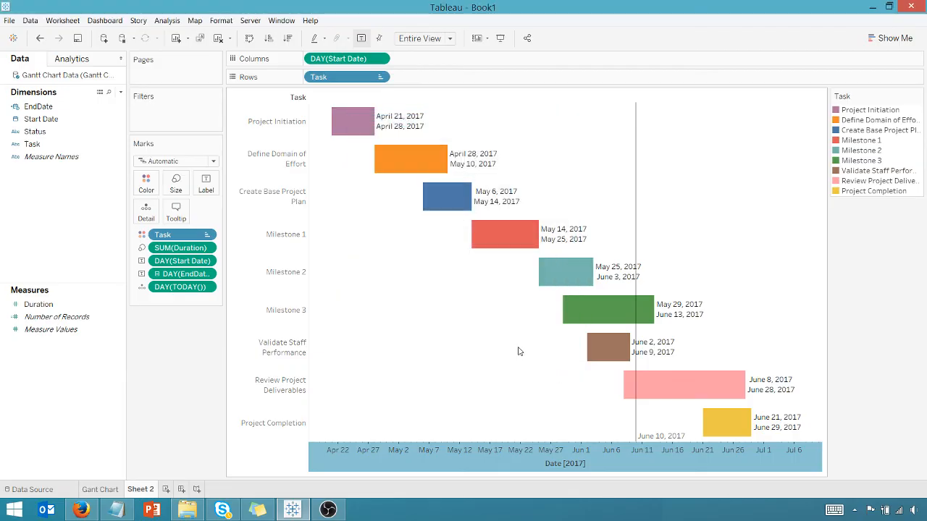
pyautogui.moveTo(636, 437)
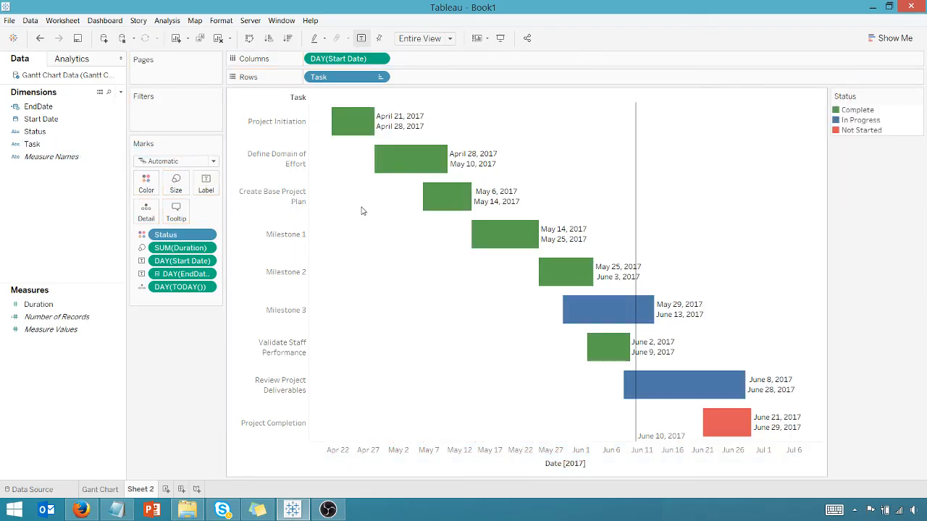
pyautogui.moveTo(446, 197)
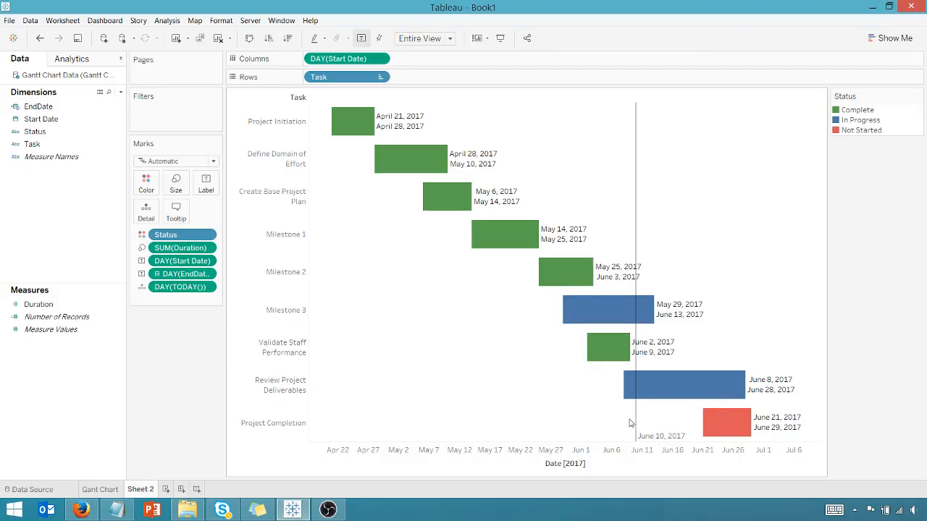
pyautogui.moveTo(547, 388)
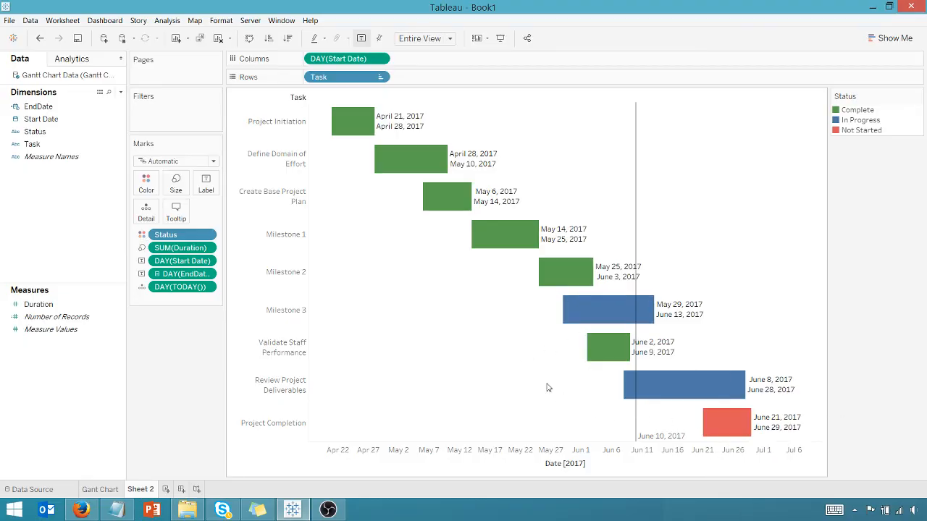